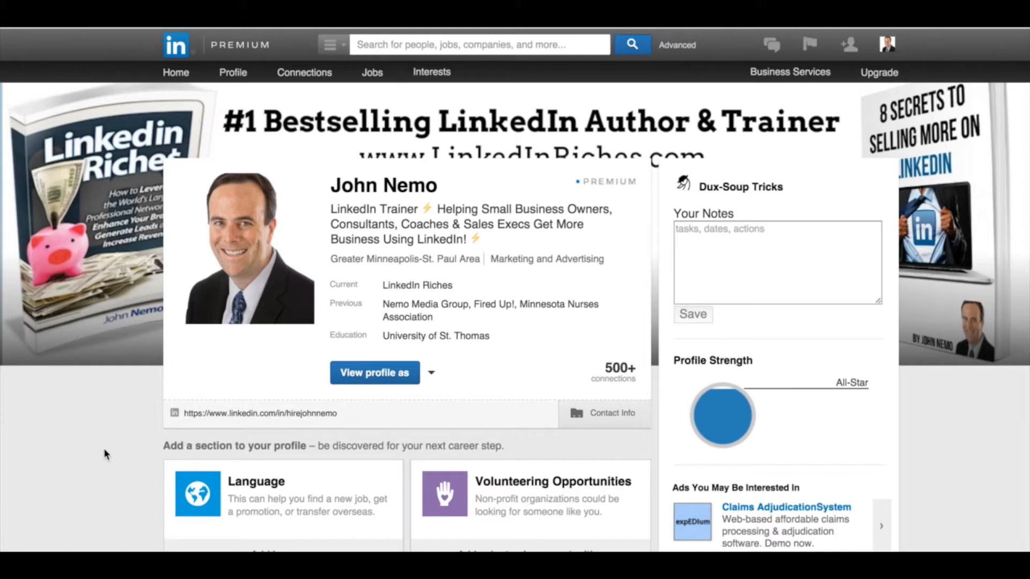
mouse_move(120, 435)
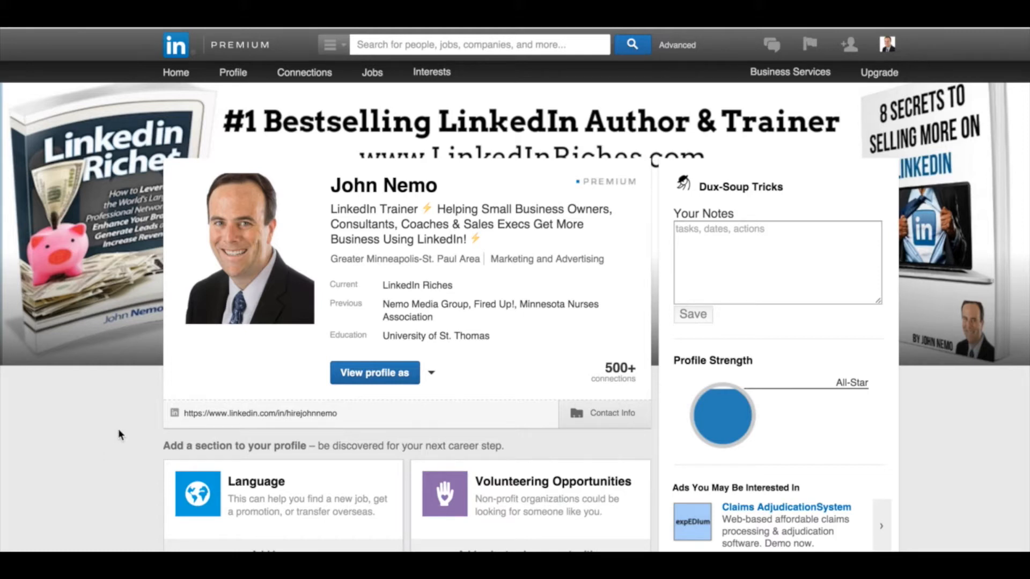
mouse_move(113, 368)
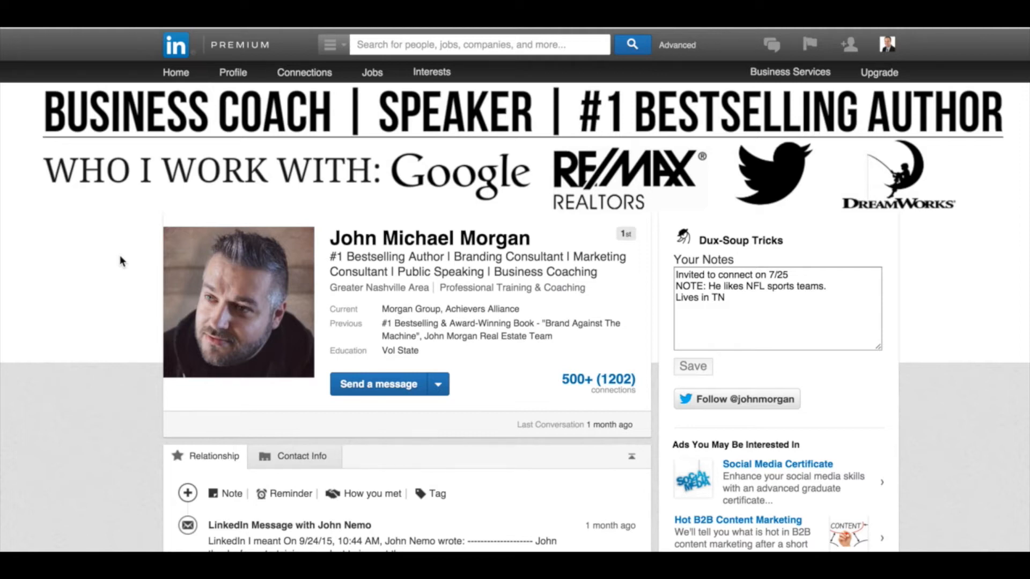
scroll(down, 3)
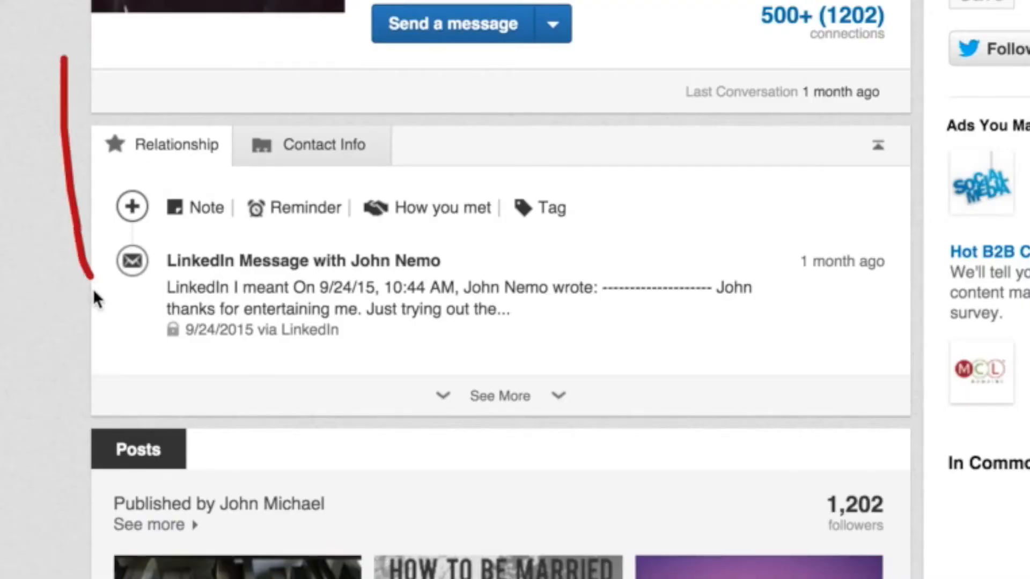
drag(210, 98, 96, 305)
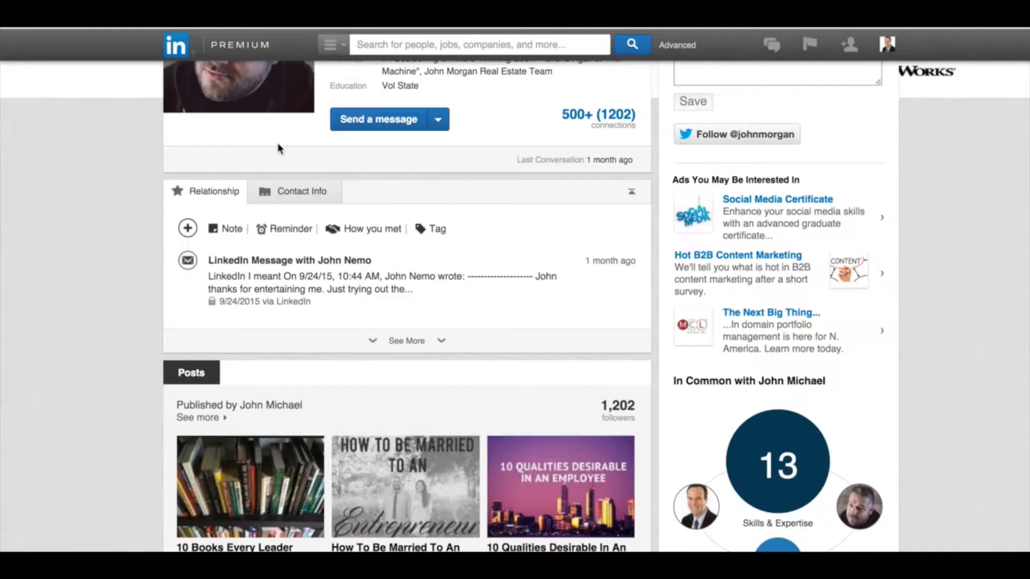
click(301, 191)
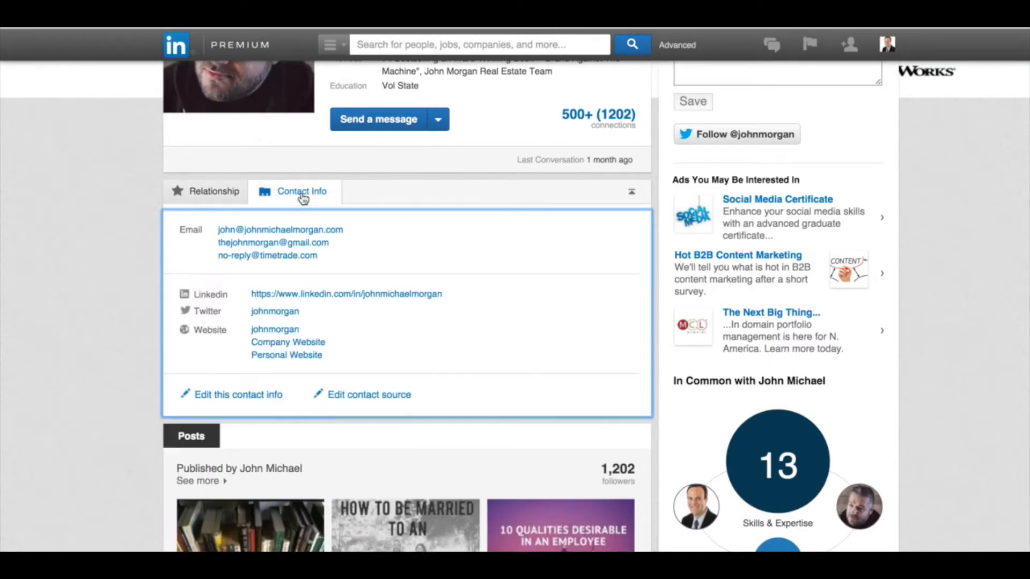
mouse_move(371, 255)
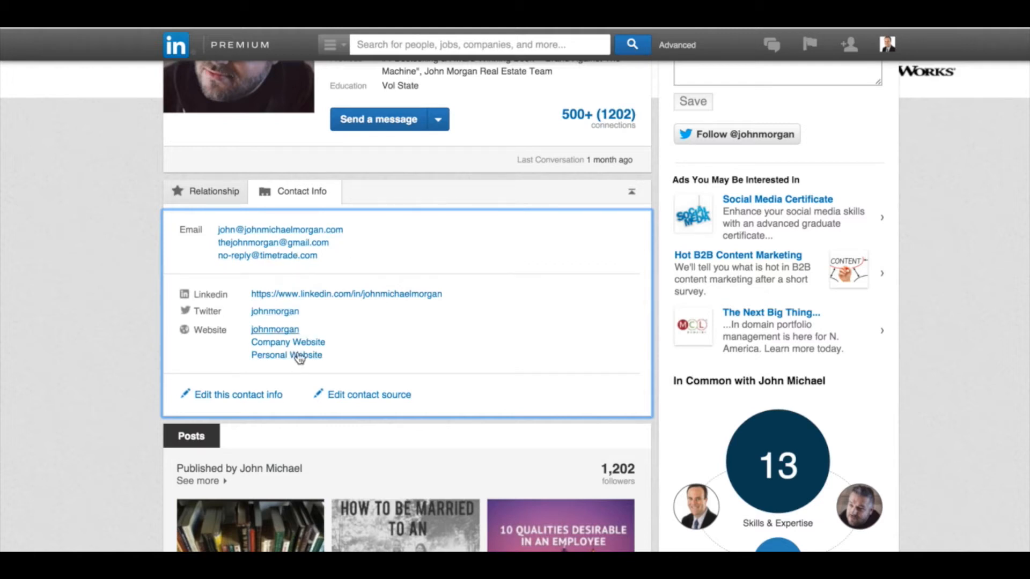
click(214, 191)
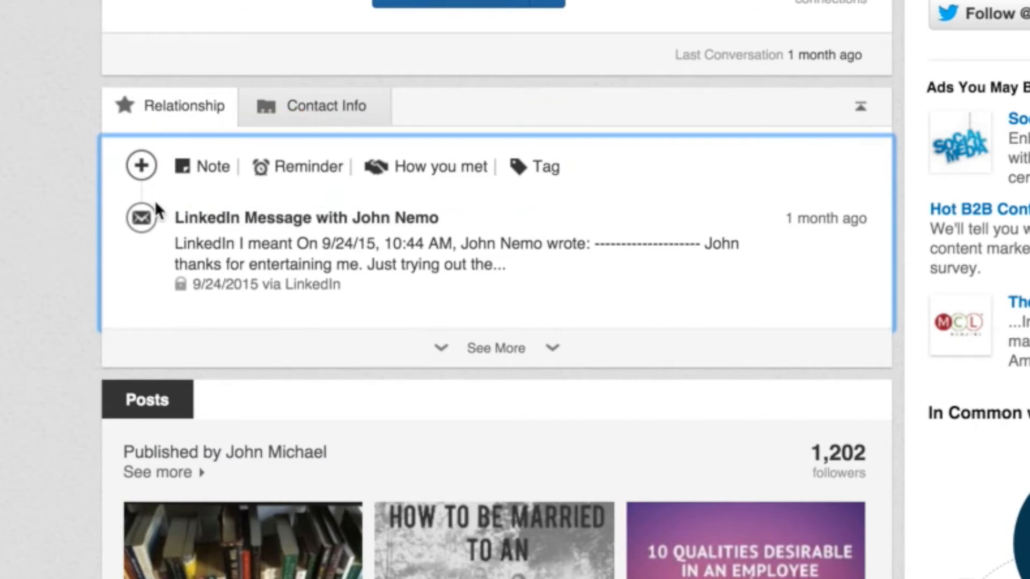
Draft a private note: John is a Minnesota Vikings fan, loves sailing, lives in Nashville, TN, voracious reader
click(213, 166)
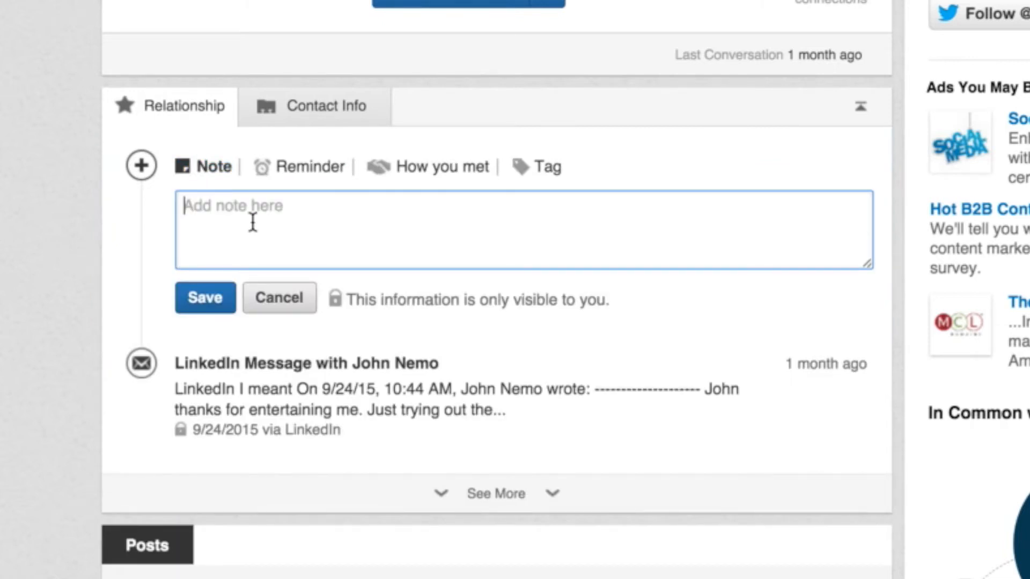
text(John is a fan)
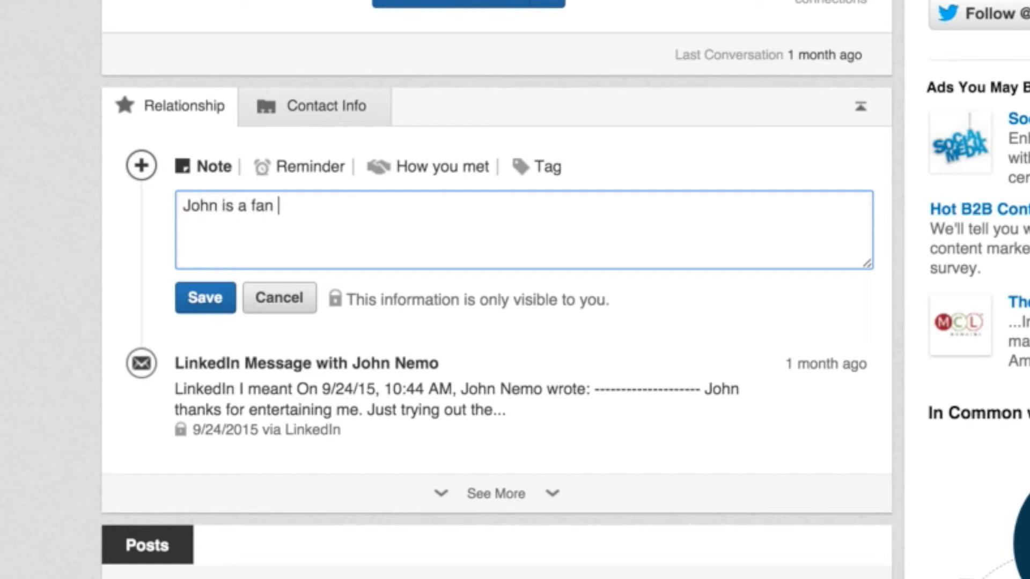
text(of th)
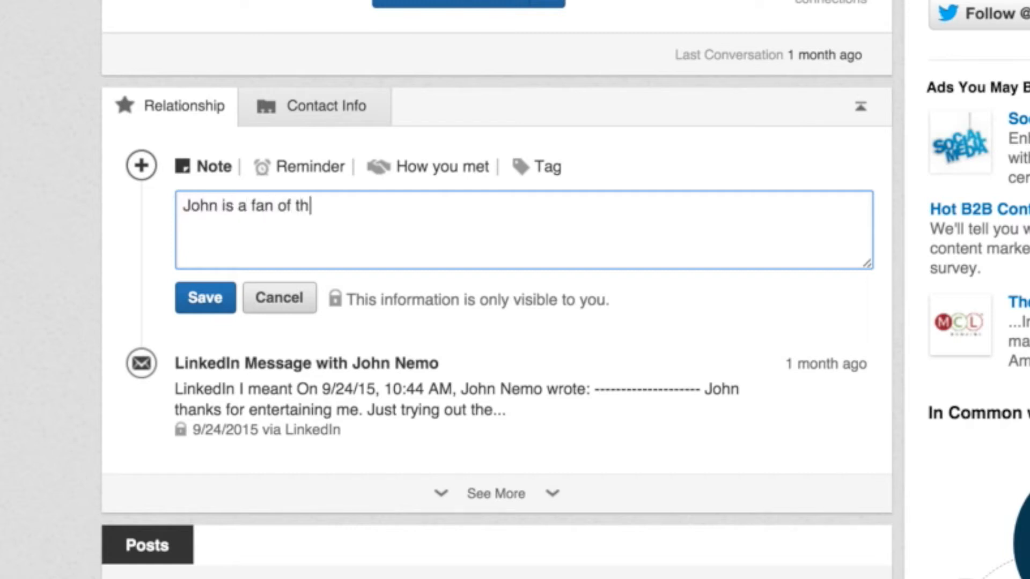
text(e minnesota Vikings so remember that when)
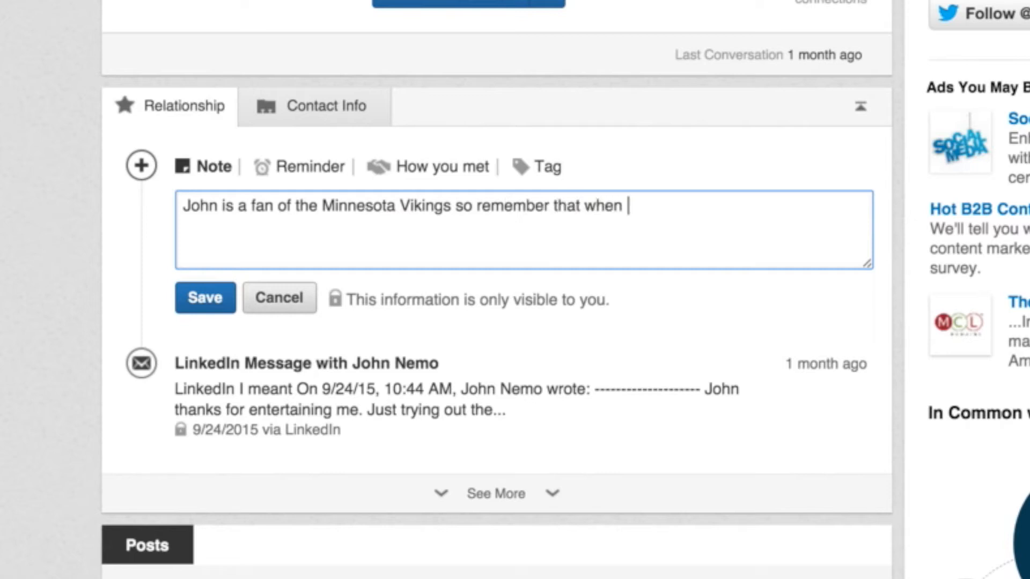
text(you see Vikings games!)
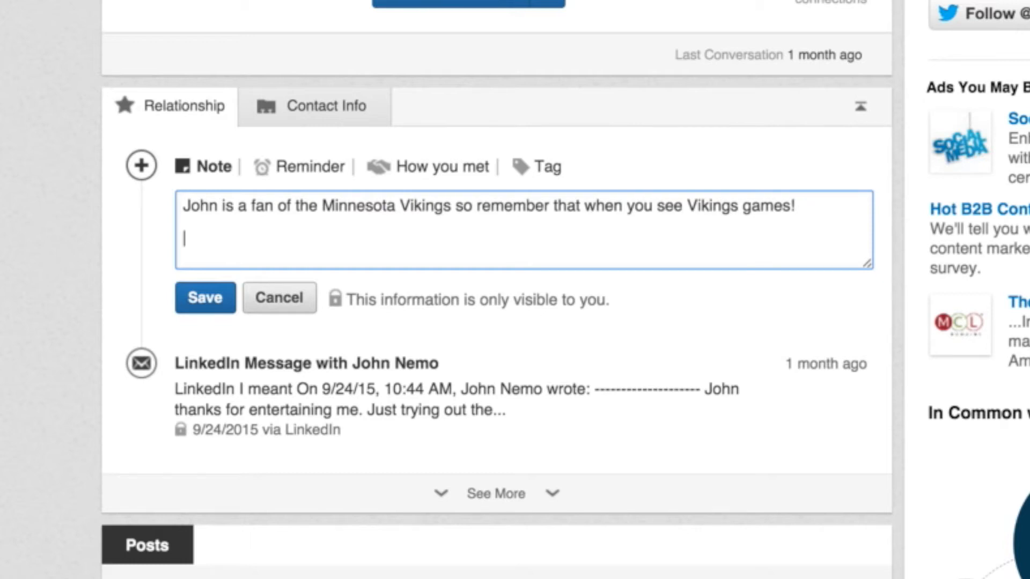
text(Loves sailing!)
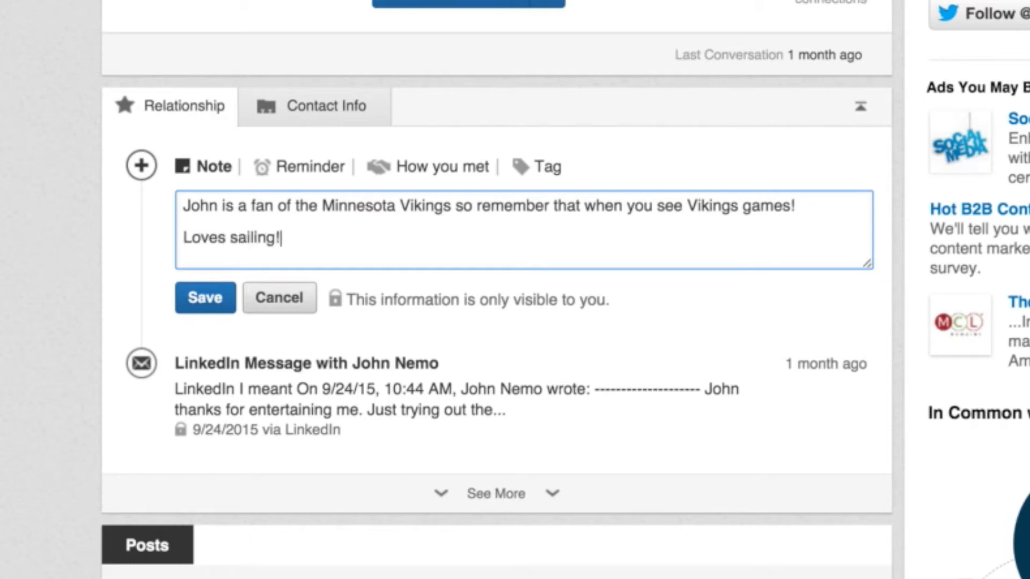
text(Lives in Nash)
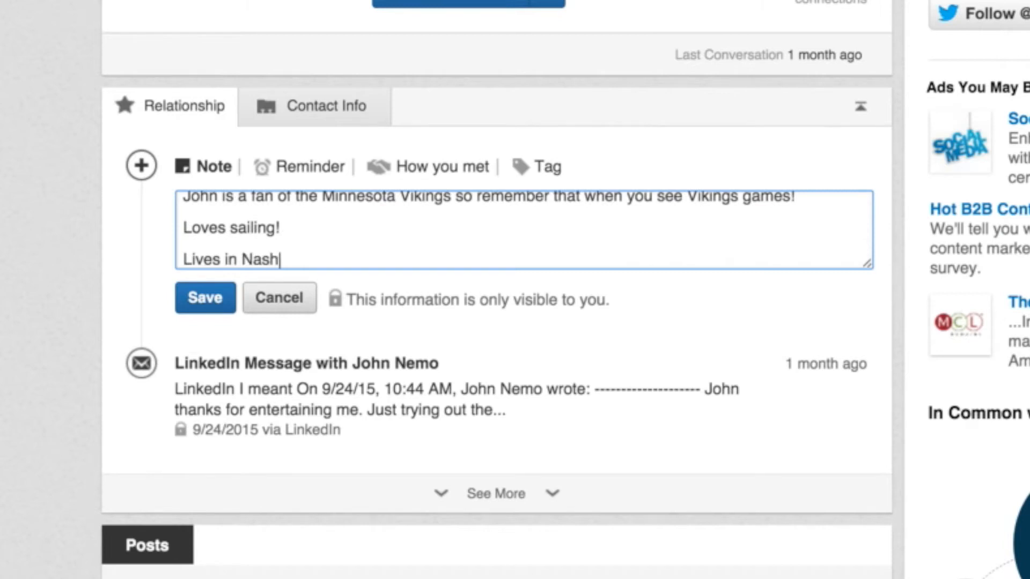
text(ville, TN)
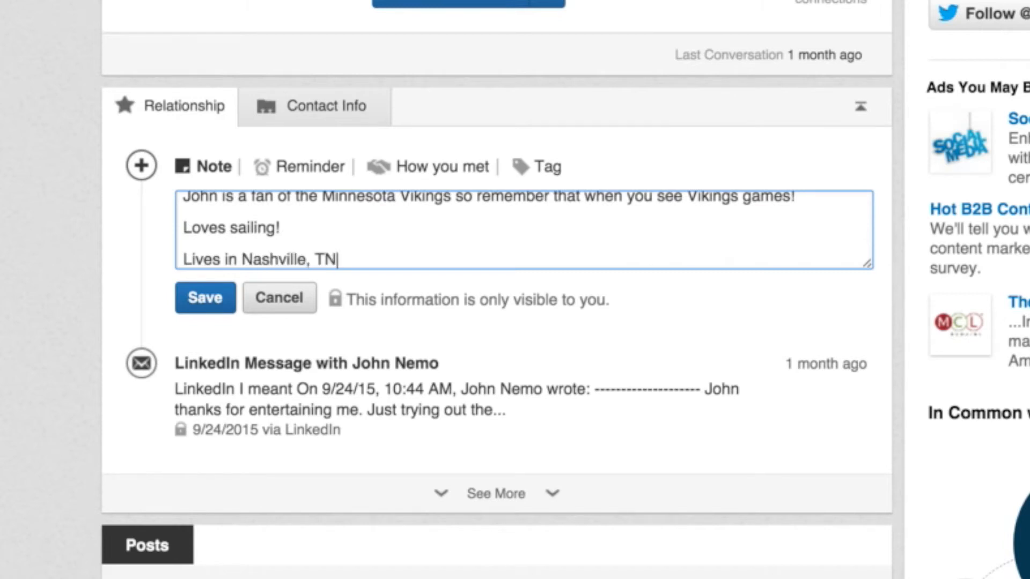
text(- voracious re)
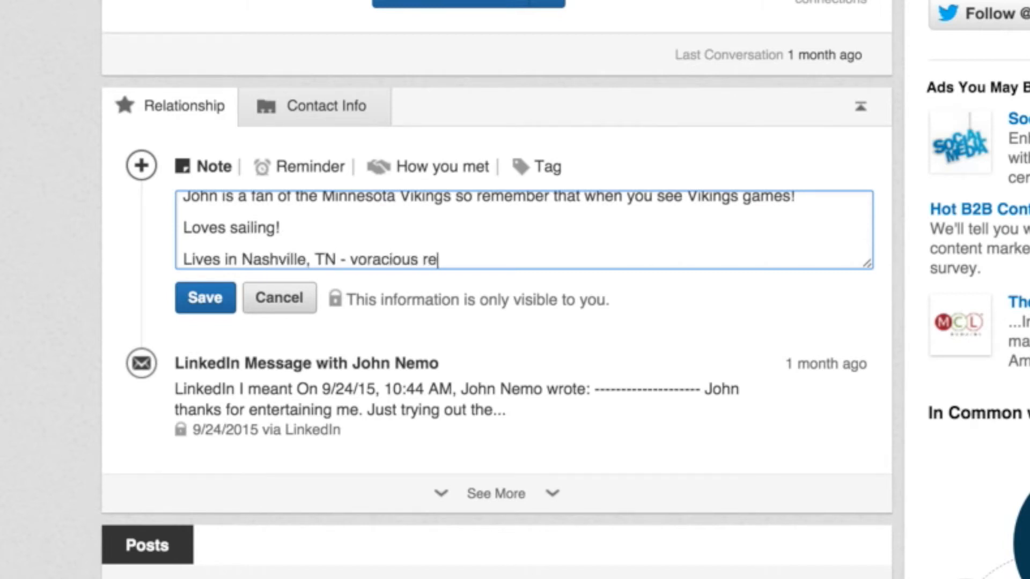
text(reader!)
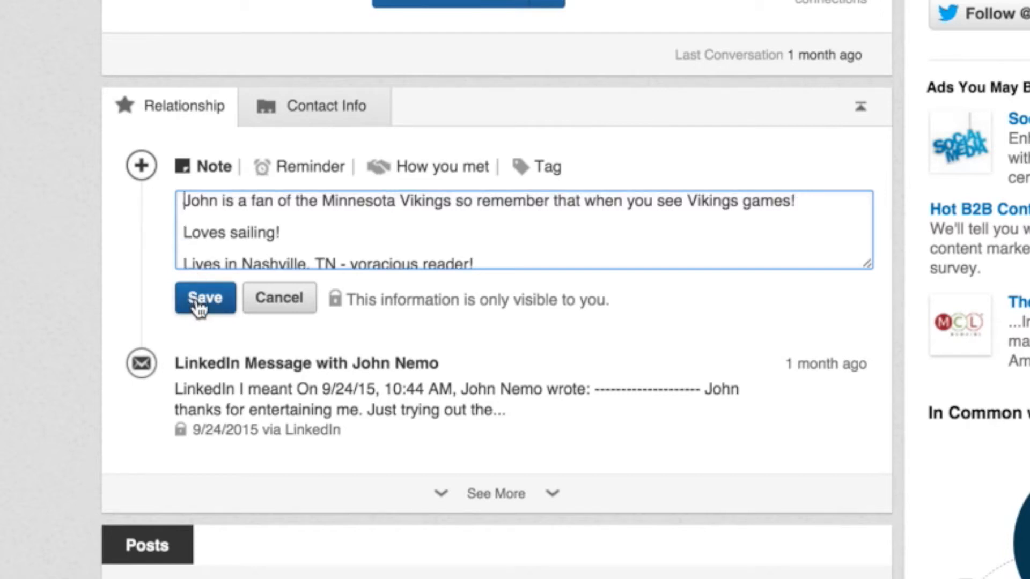
Save the note to the timeline, expand it with See more, and start a fresh blank note
click(205, 298)
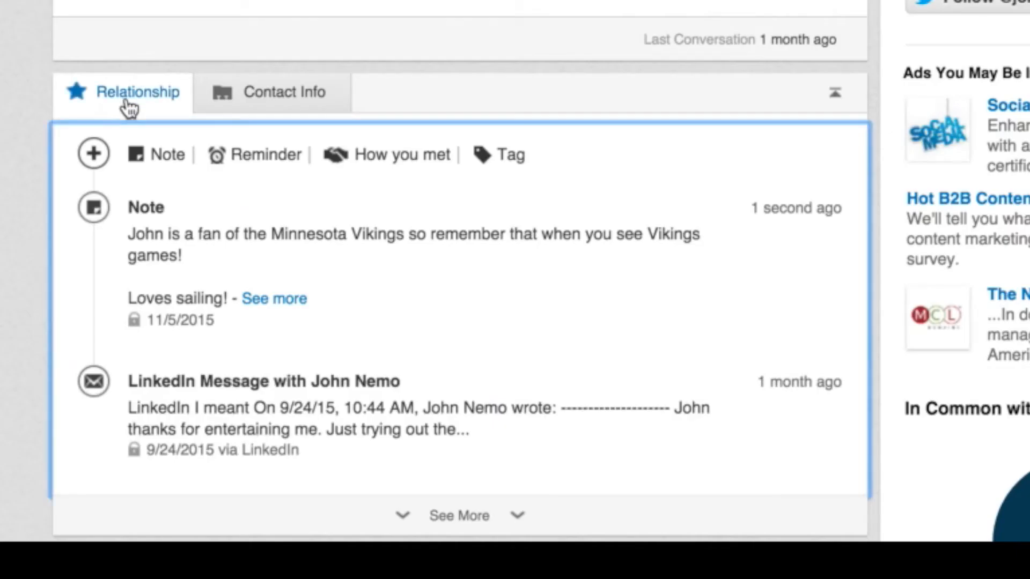
mouse_move(191, 234)
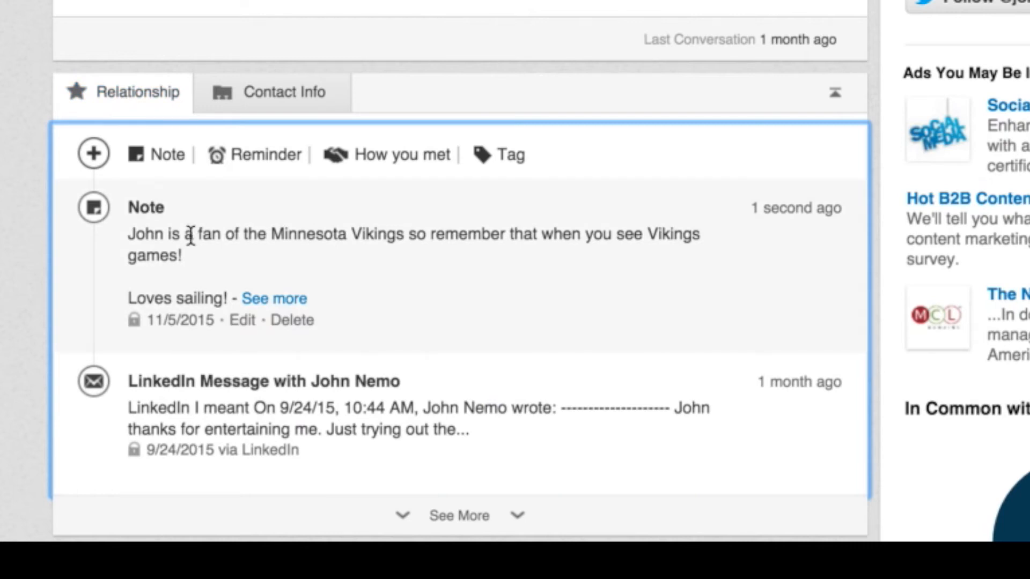
click(273, 298)
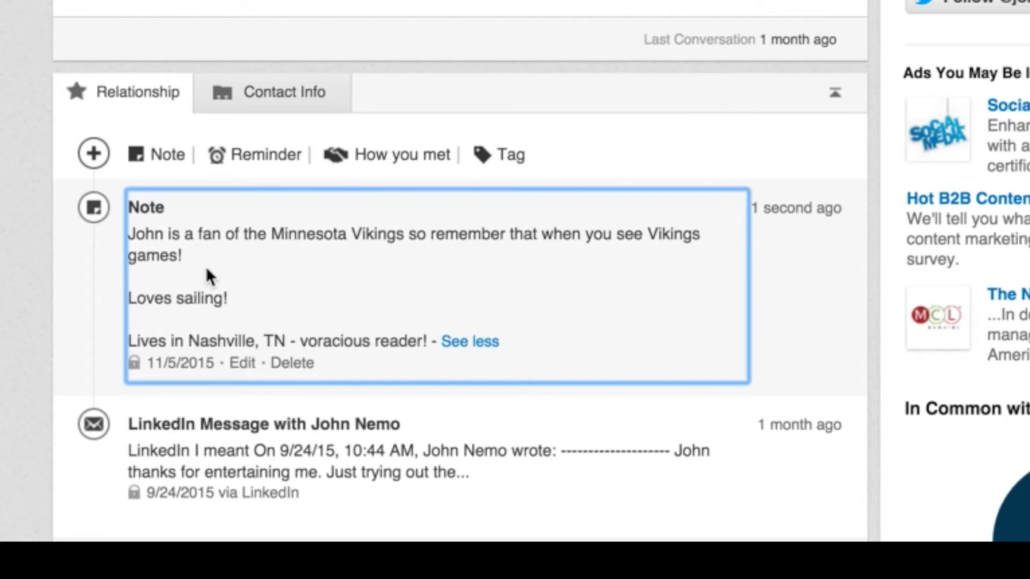
mouse_move(236, 291)
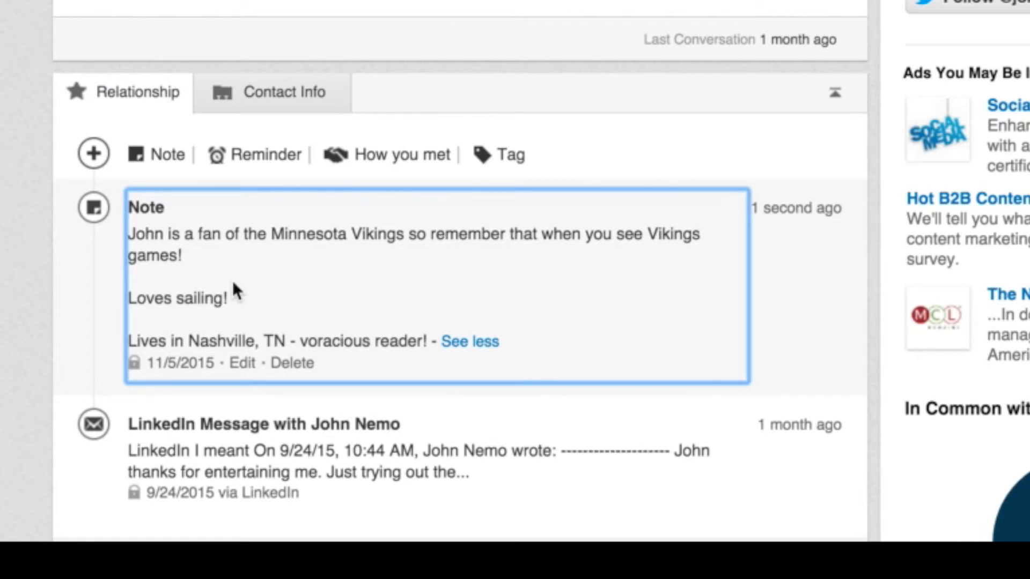
click(170, 154)
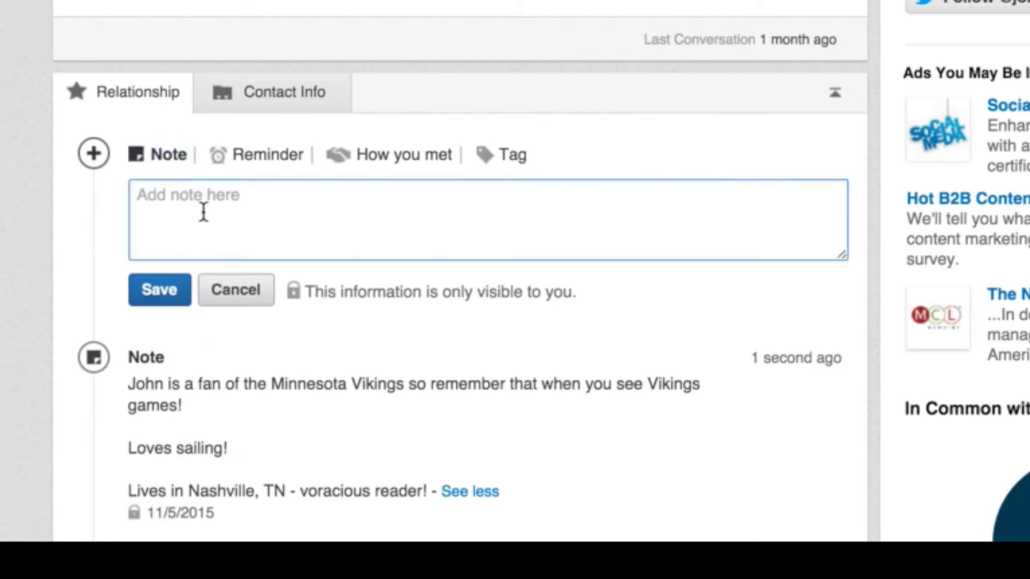
Save a reminder 'John said ... 12/10 about possible sale for XYZ.' set for in 1 week
click(268, 155)
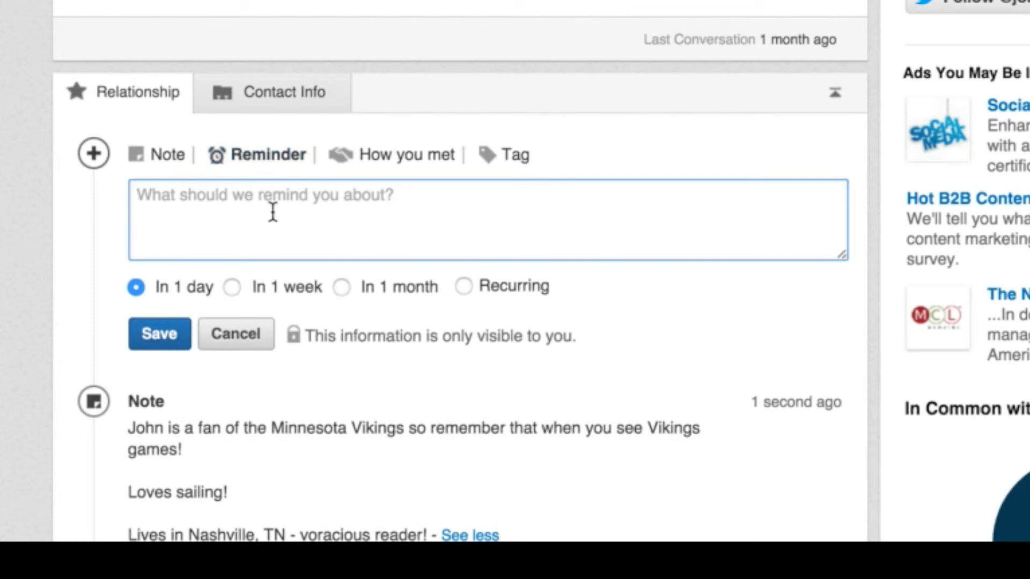
text(John said check on 1)
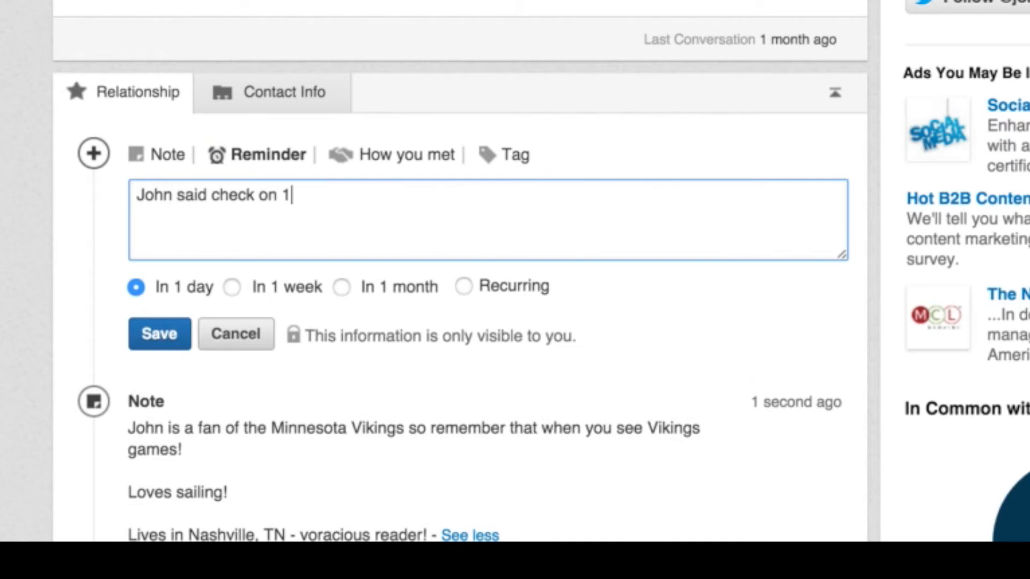
text(2/10 bou)
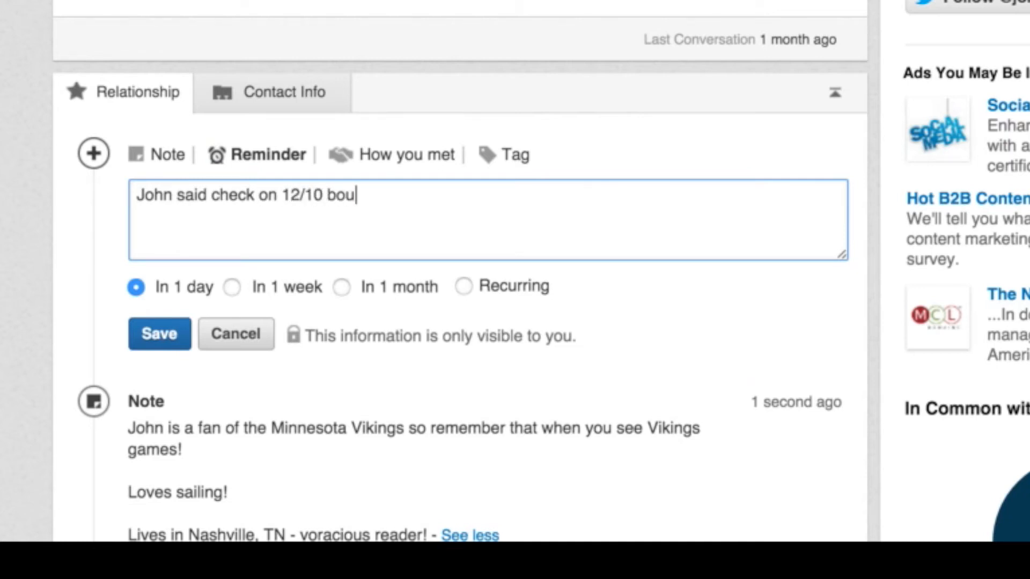
text(bout possible sa)
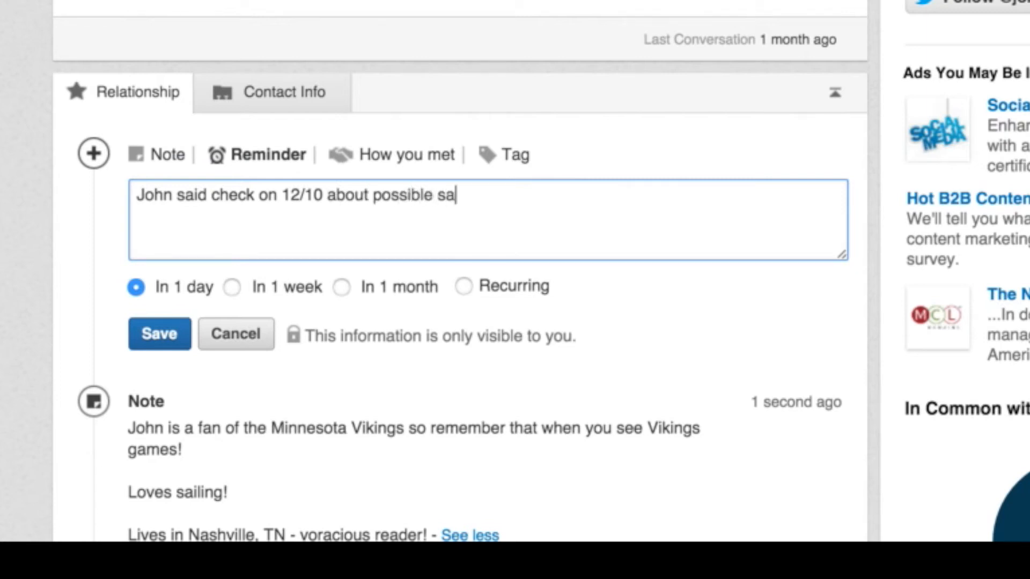
text(le for XYZ.)
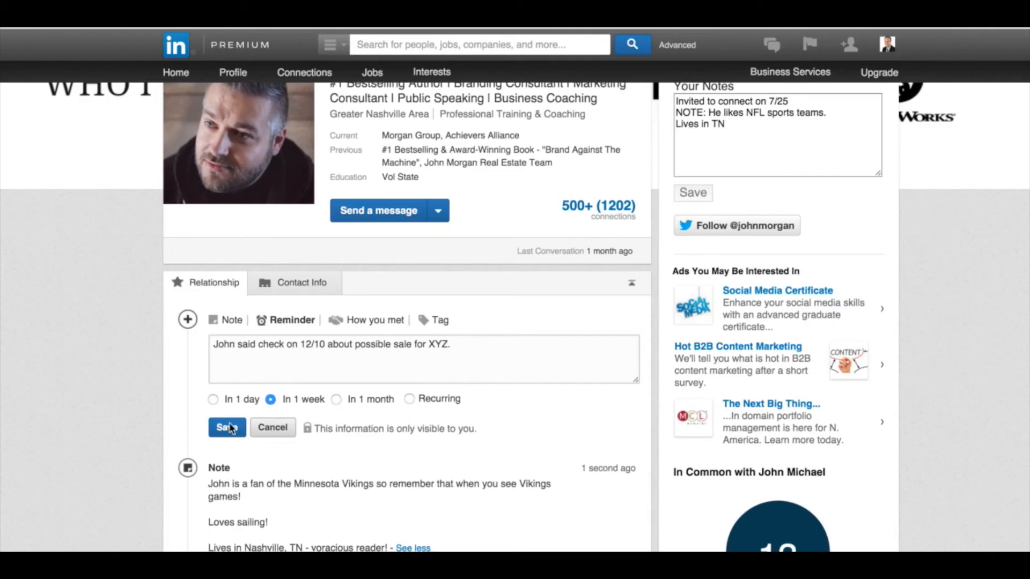
click(225, 427)
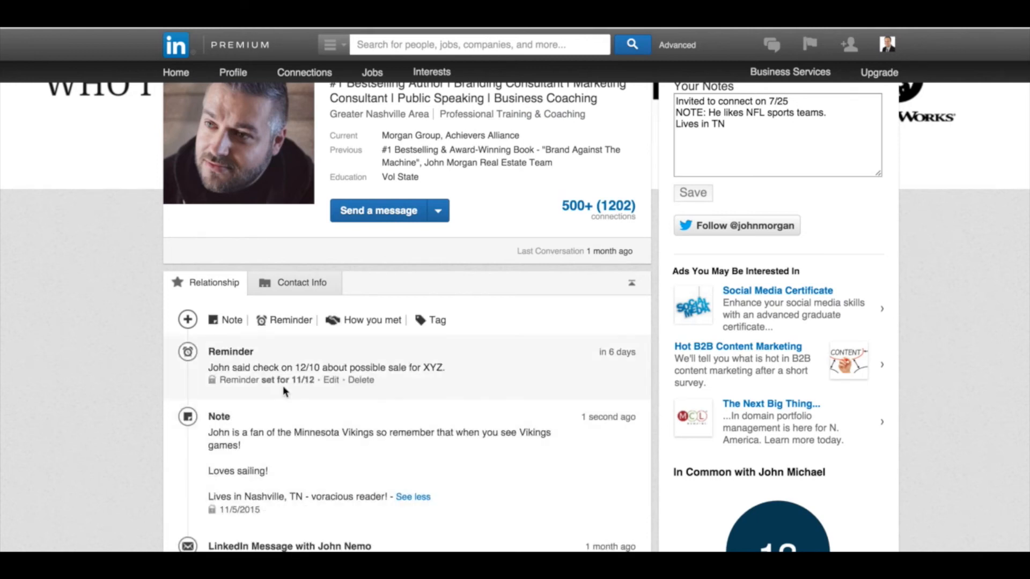
click(810, 44)
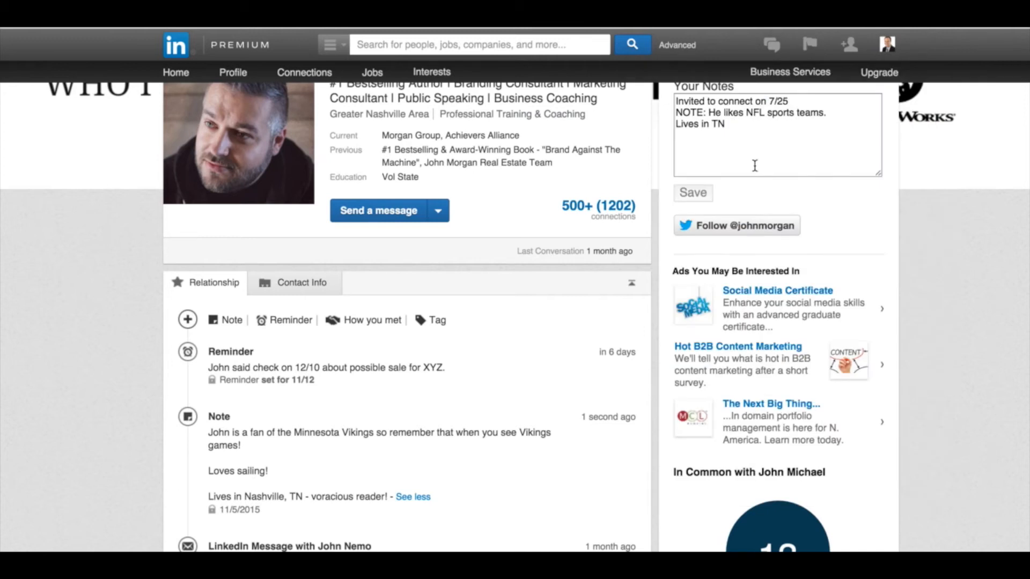
mouse_move(295, 341)
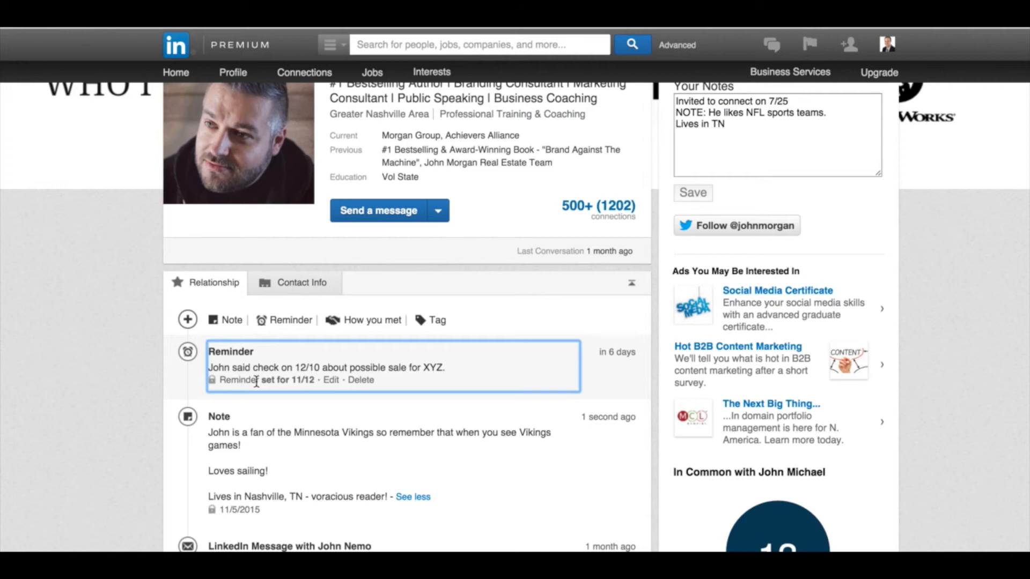
scroll(down, 3)
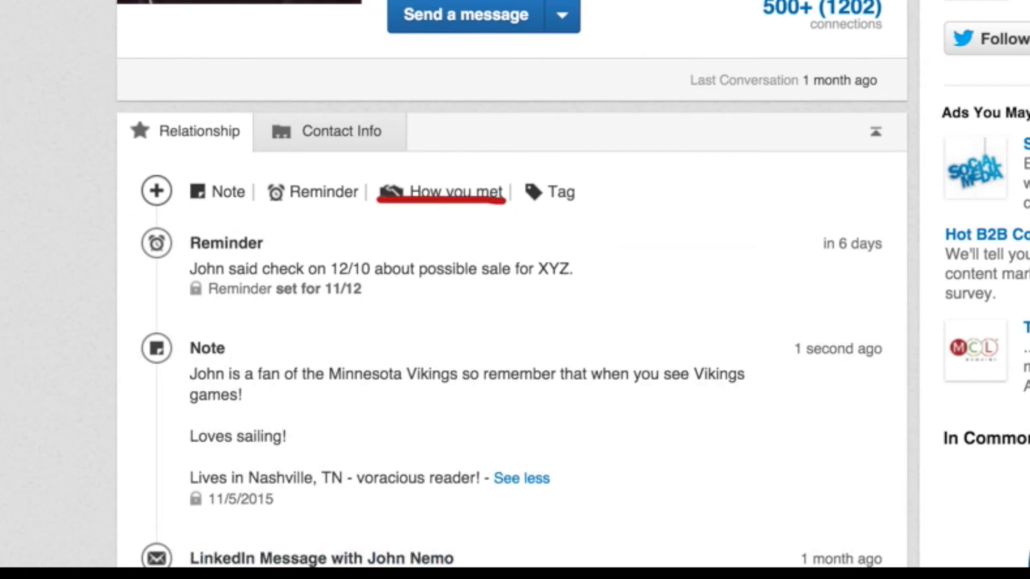
Record how you met: at the XYZ convention in Atlanta, bonded over Vikings
click(460, 192)
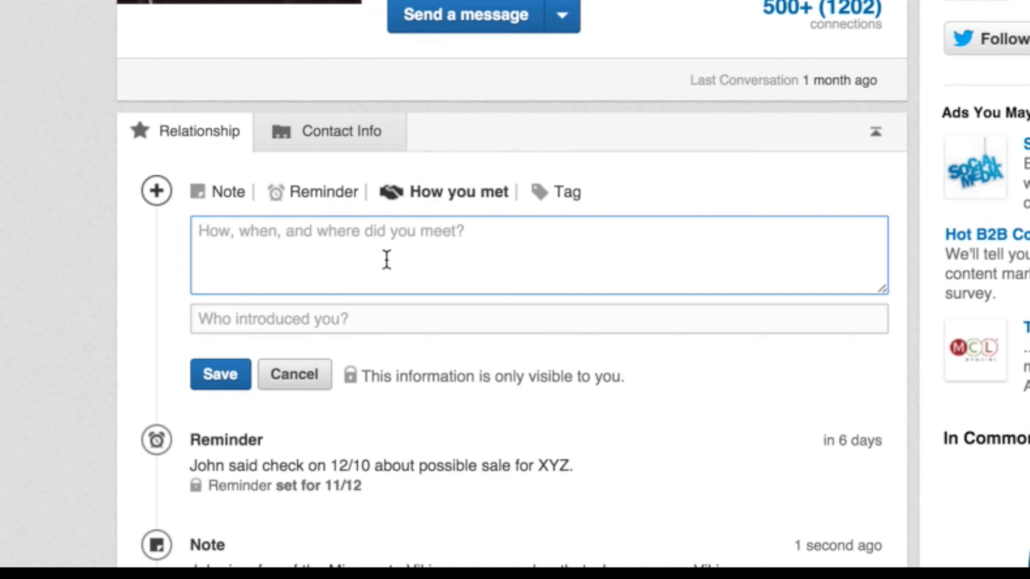
text(Met at the X)
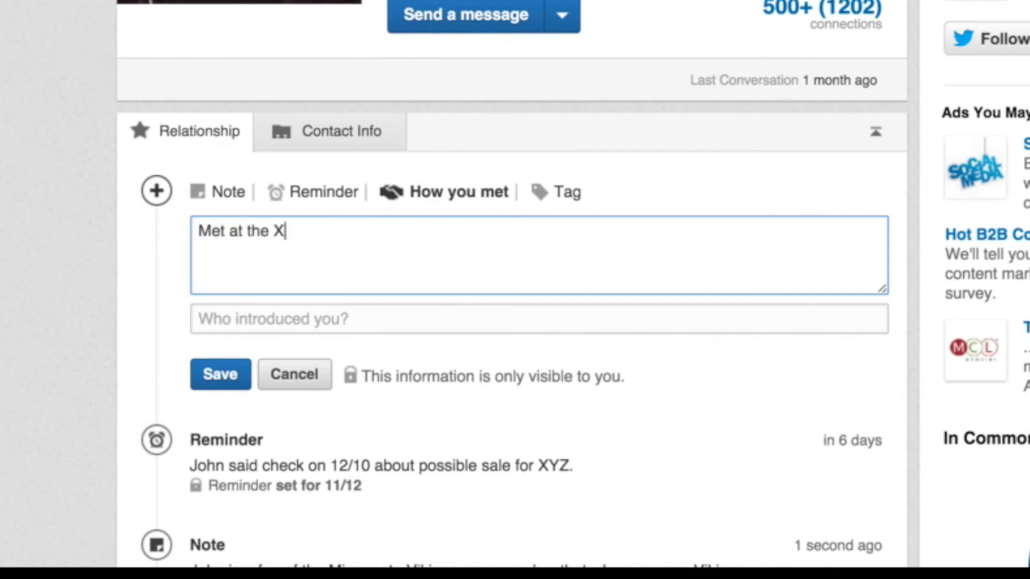
text(YZ convention in Atl)
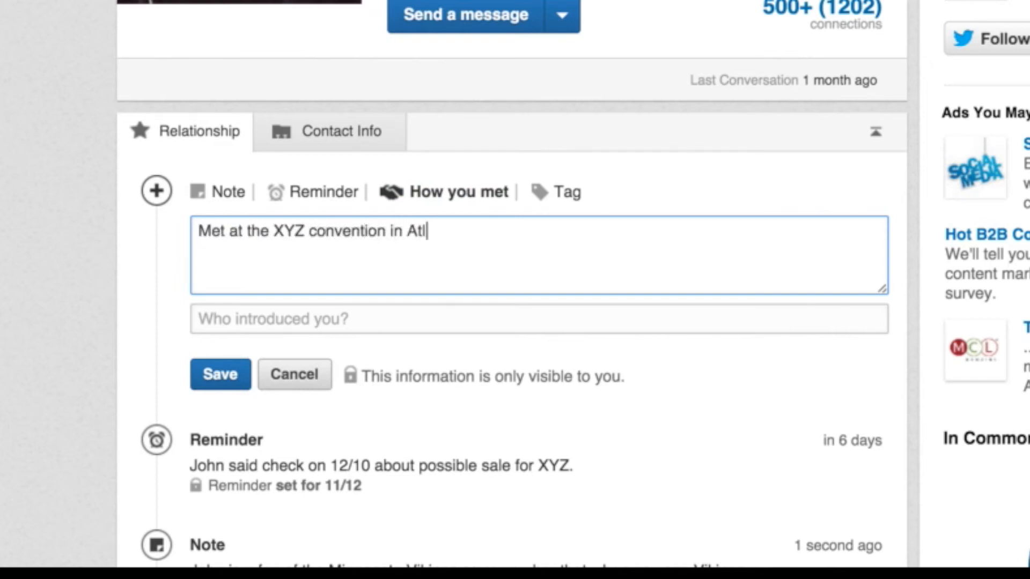
text(anta. Bonded over)
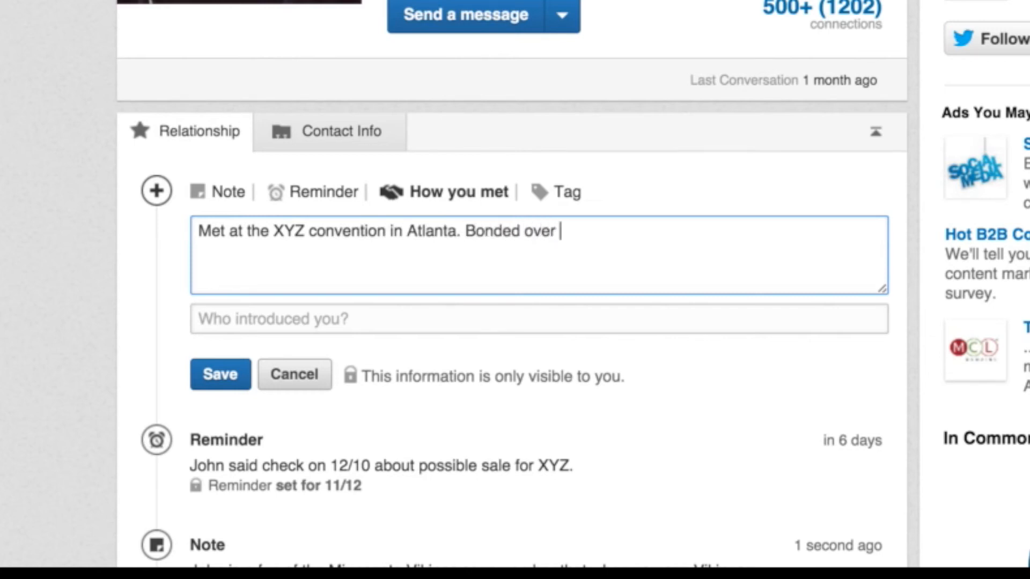
text(Vikings!)
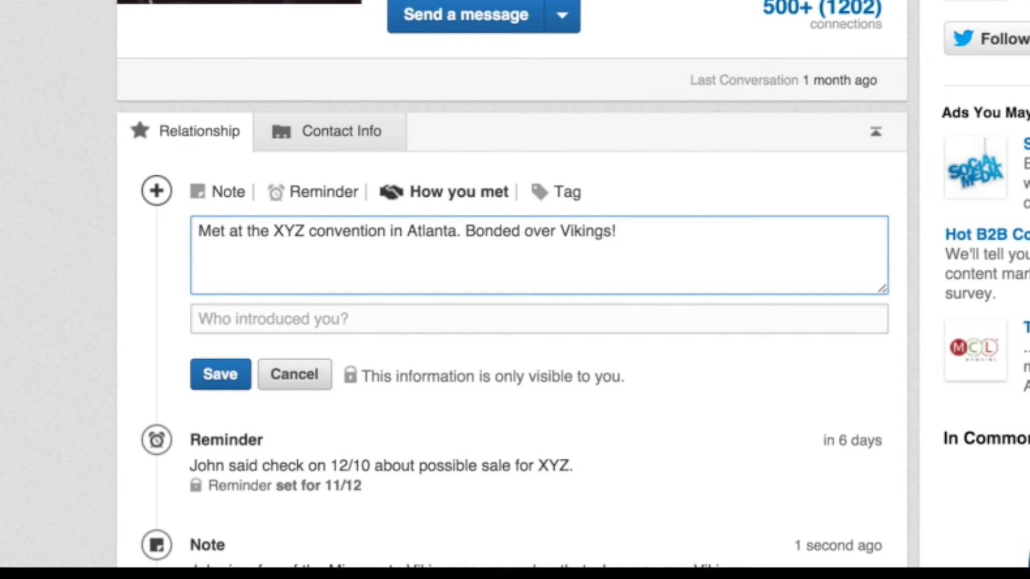
Name the introducer as Jim Smith from Company XY
click(427, 319)
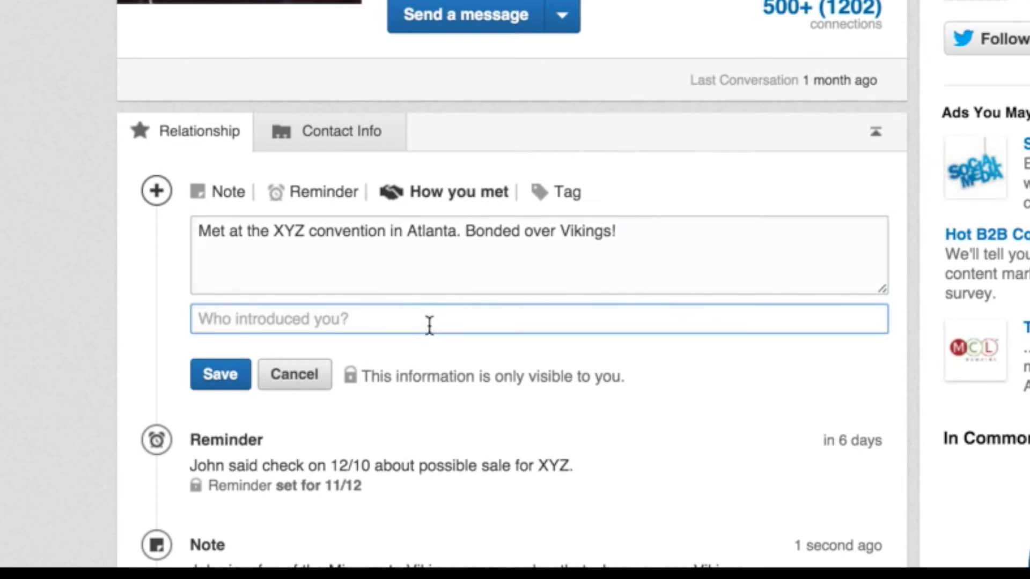
text(Jim Smith f)
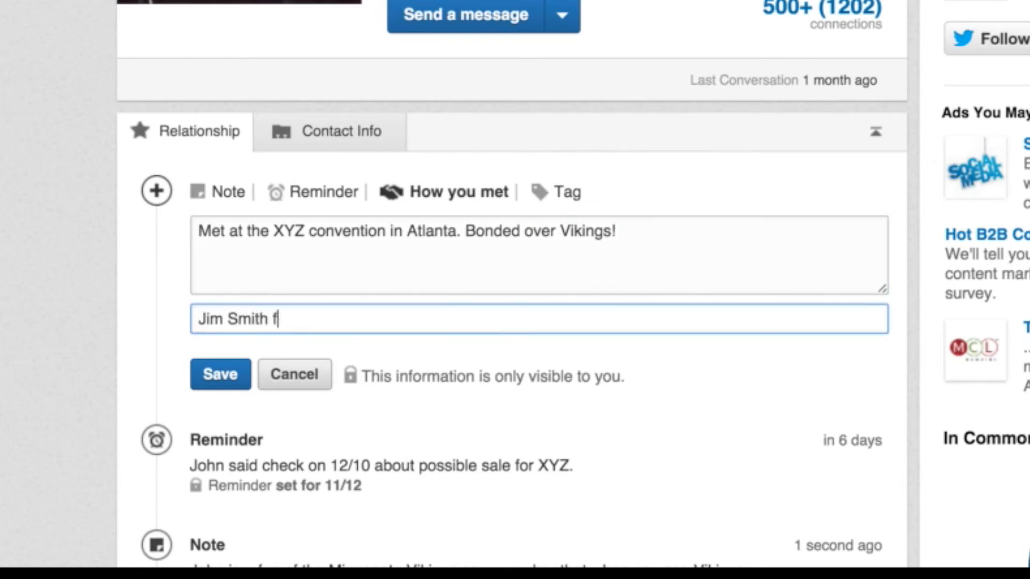
text(rom Company XY)
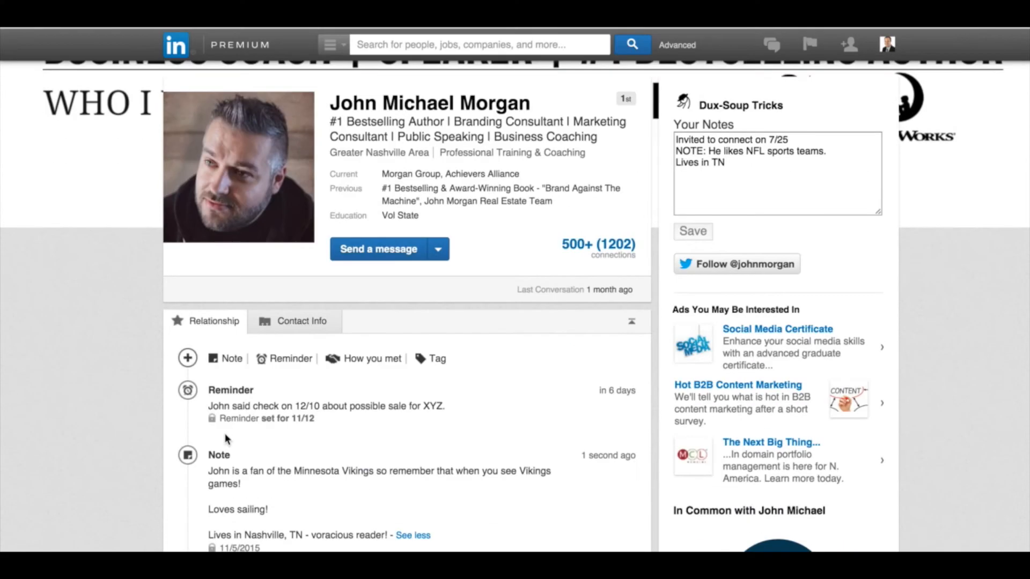
scroll(up, 3)
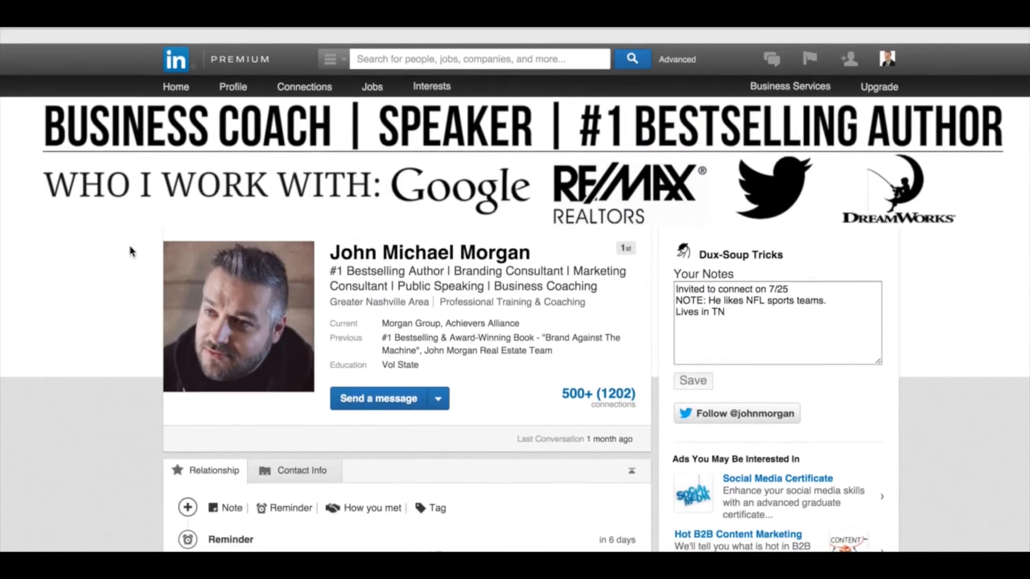
Review the how-you-met entry and show the list of assignable tags
scroll(down, 3)
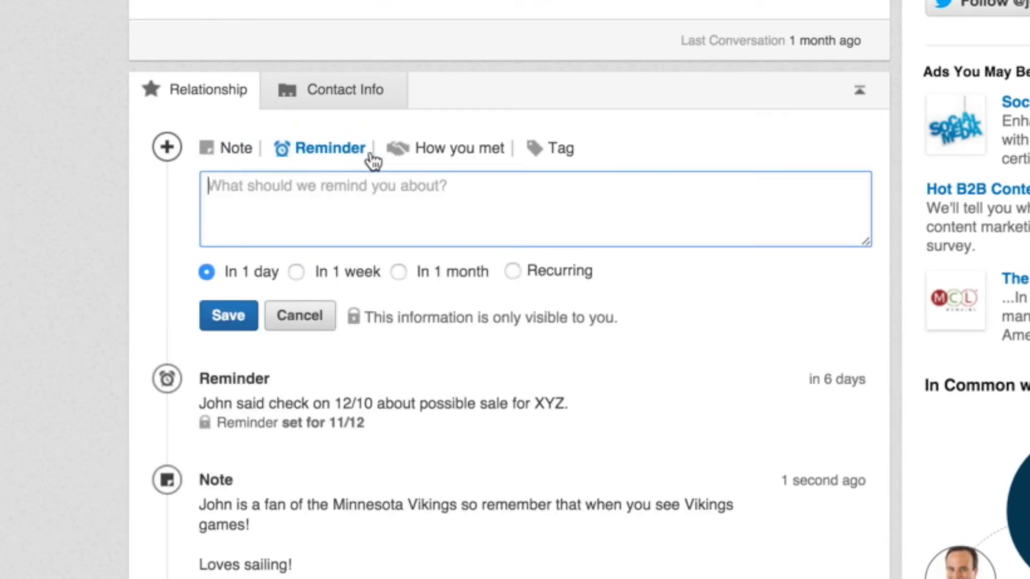
click(459, 148)
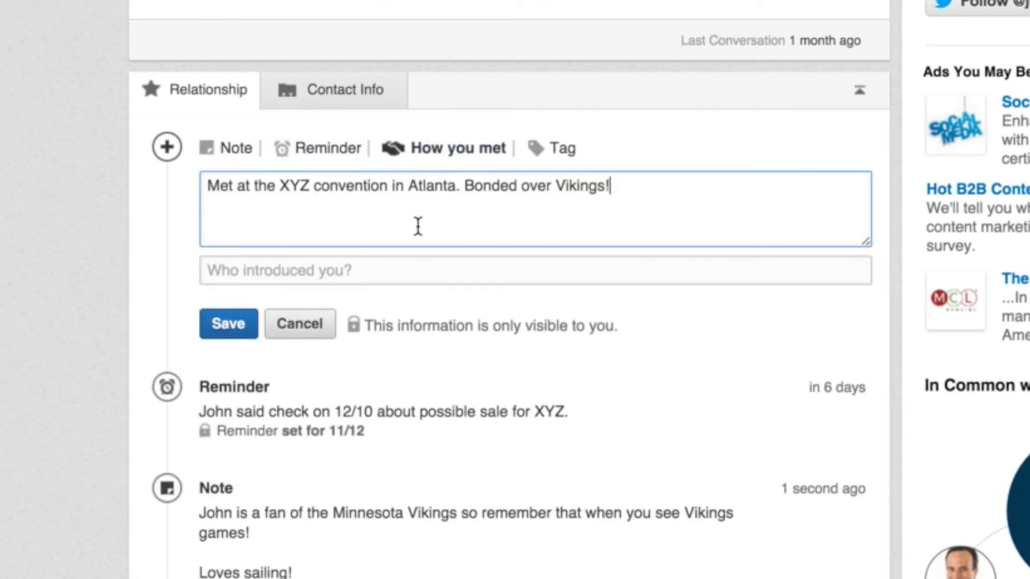
mouse_move(522, 235)
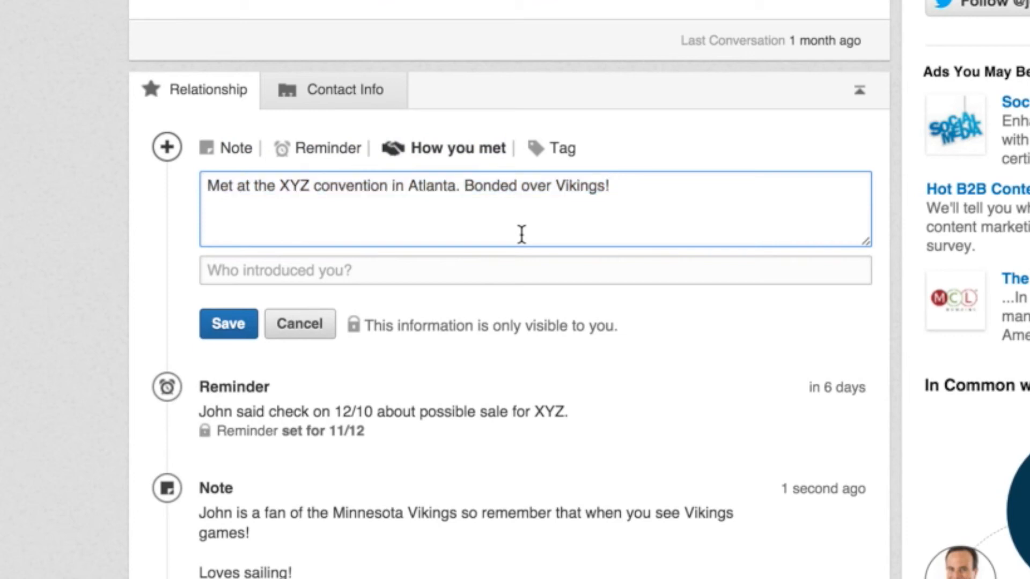
click(558, 147)
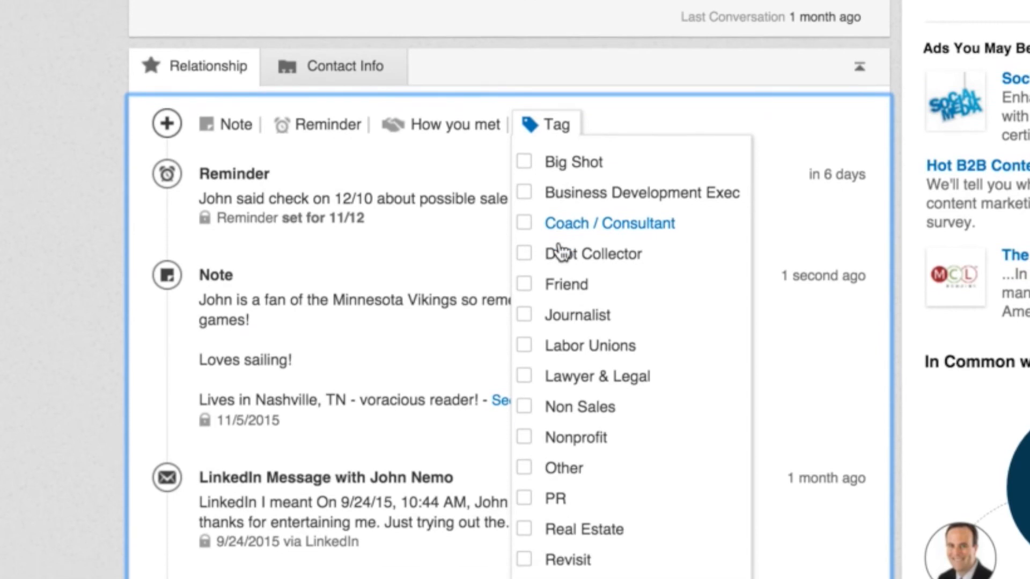
Tag the prospect as Coach / Consultant from the tag list
scroll(down, 3)
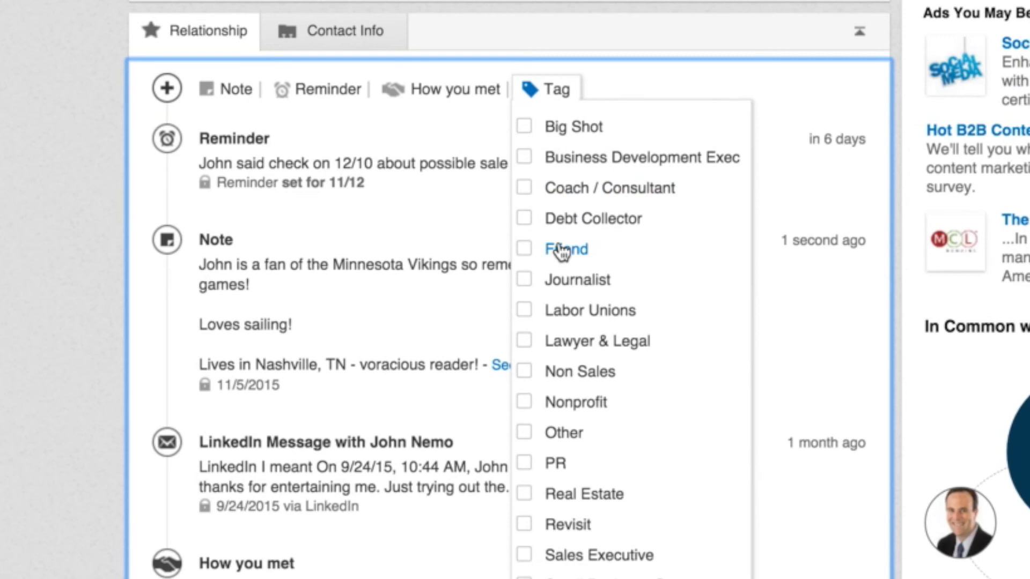
mouse_move(537, 196)
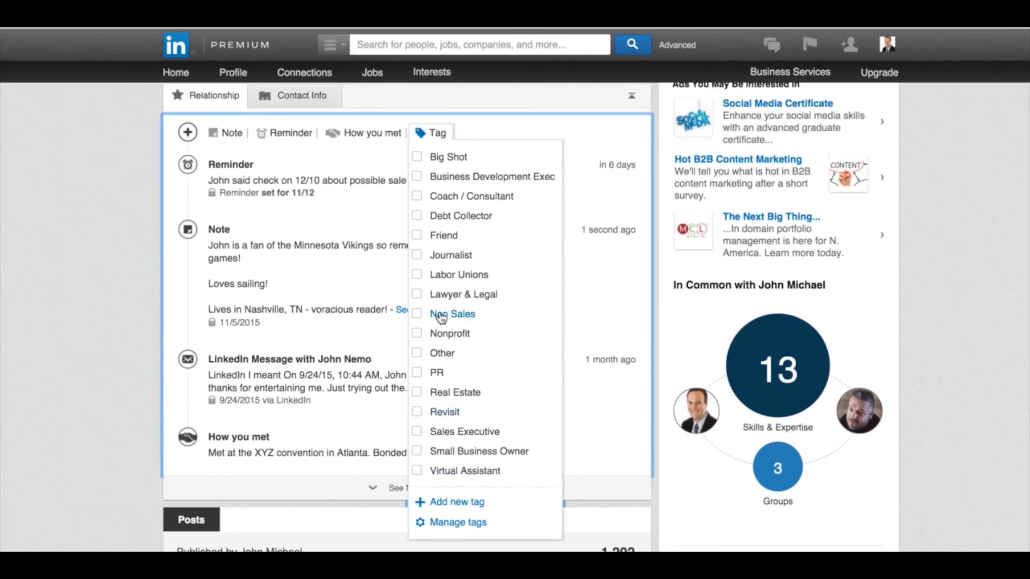
mouse_move(441, 384)
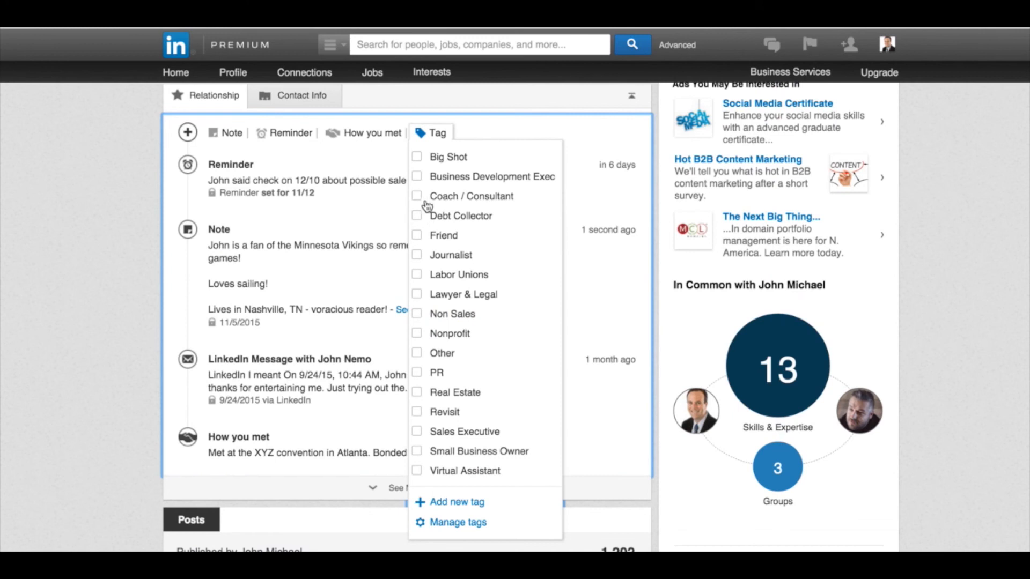
click(417, 175)
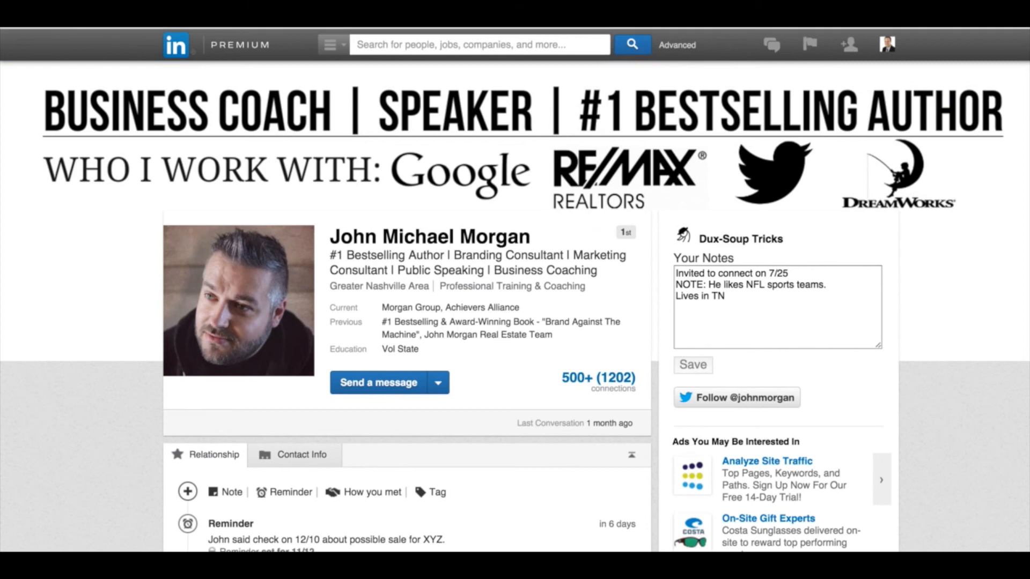
mouse_move(166, 454)
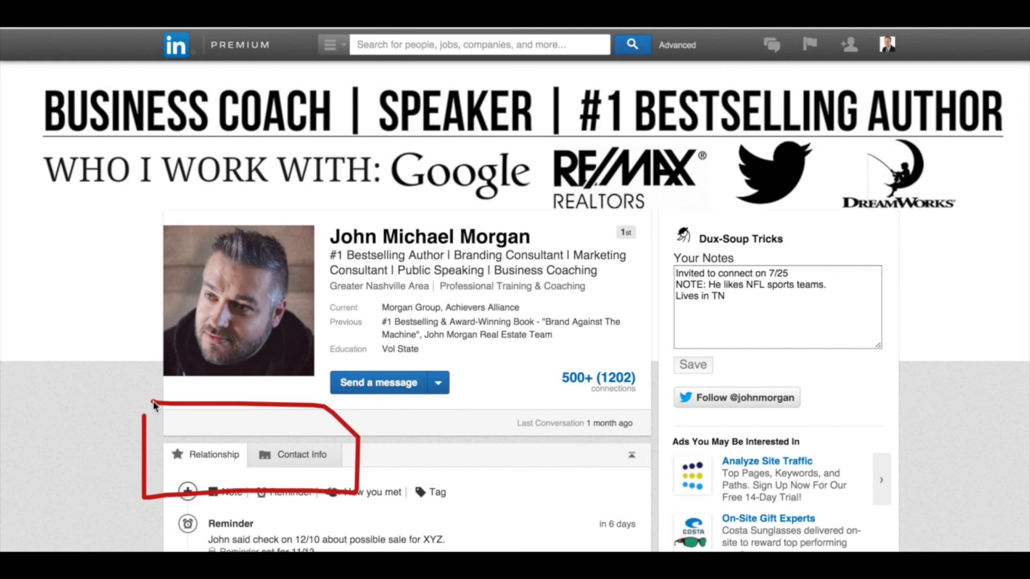
mouse_move(153, 406)
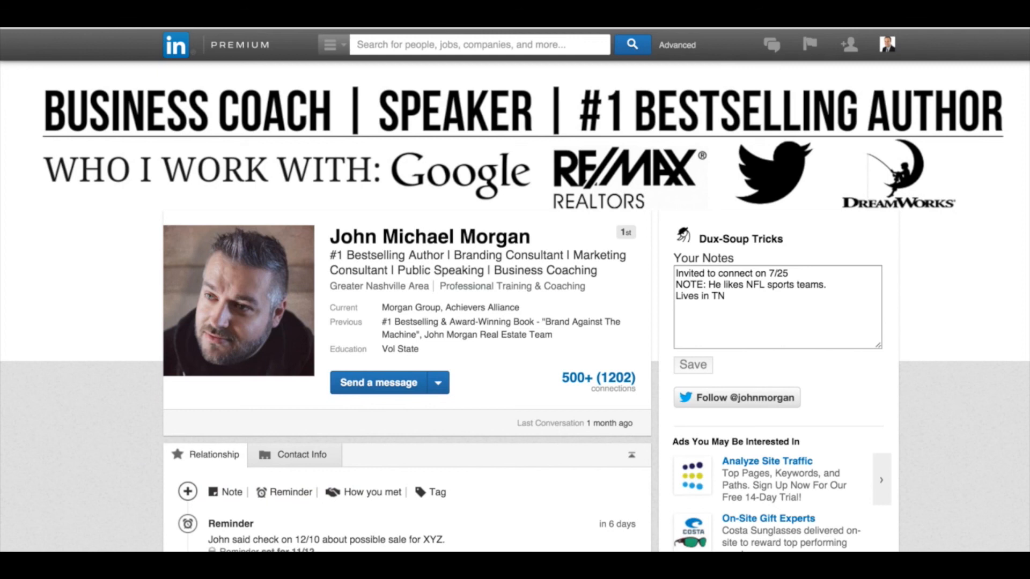
Scroll through the Relationship timeline entries and back to the top of the profile
scroll(down, 3)
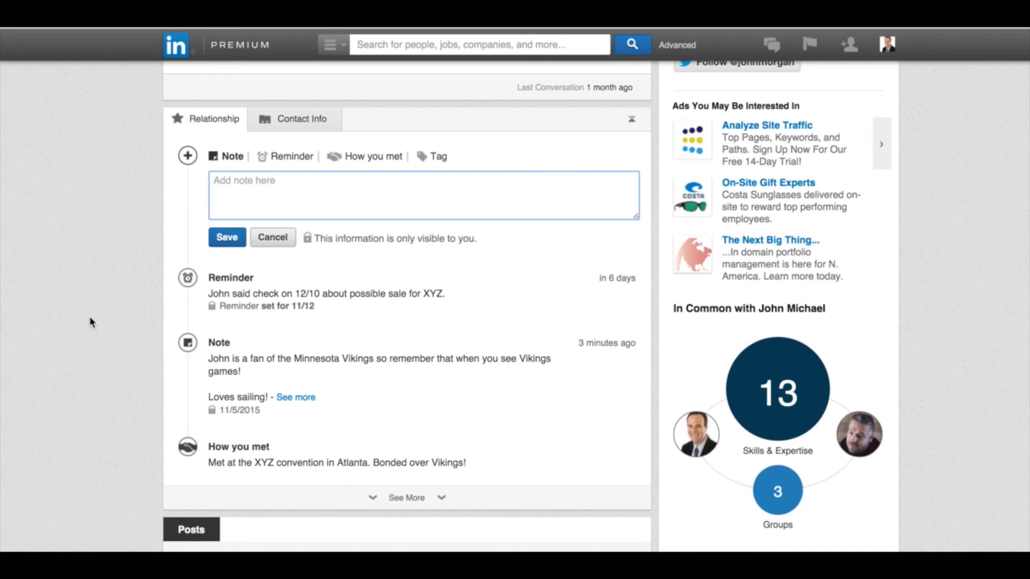
scroll(up, 3)
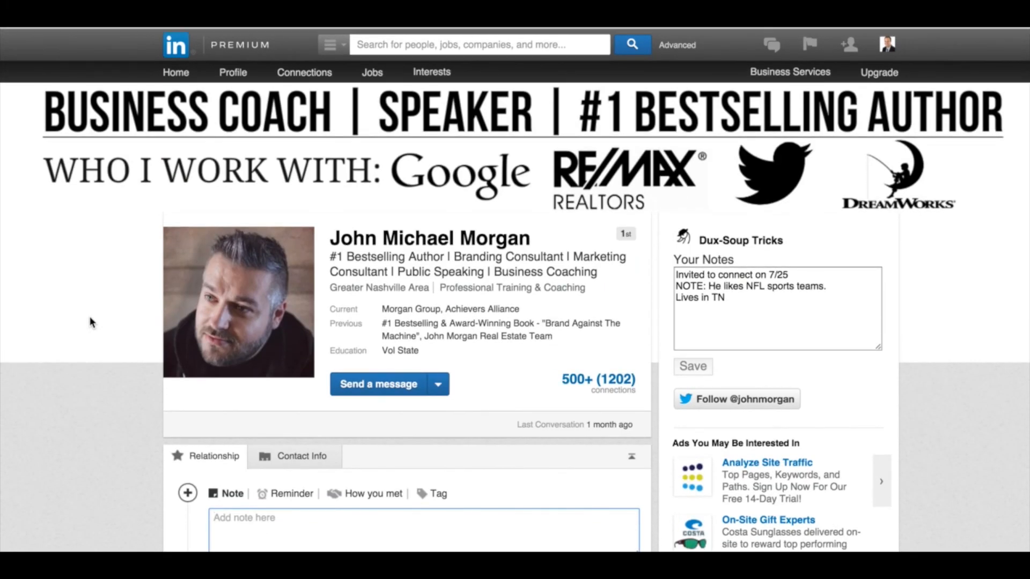